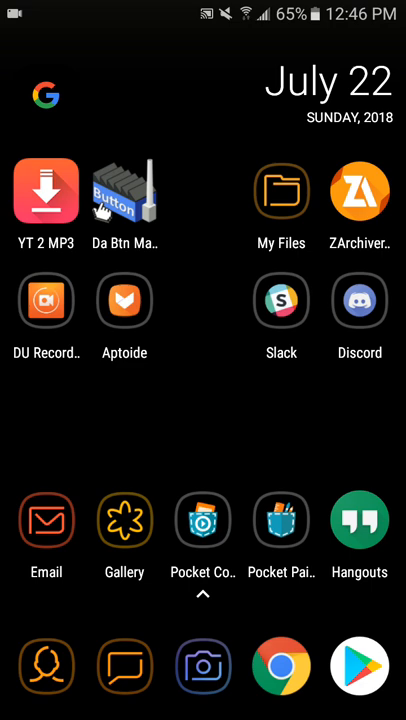
Launch Pocket Code and open the square object's scripts, showing its place-at 0, 0 start script.
left_click(203, 520)
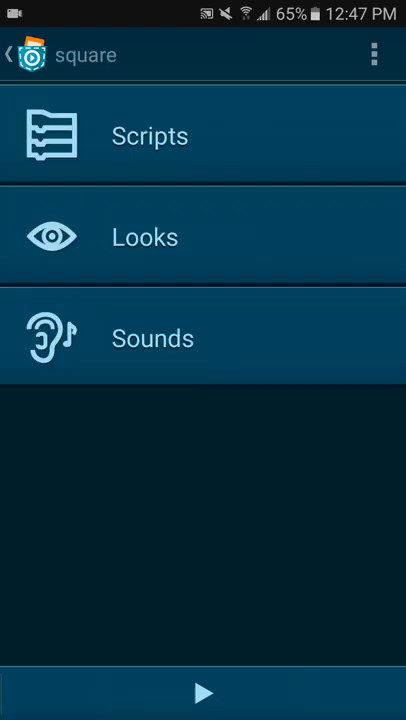
left_click(150, 135)
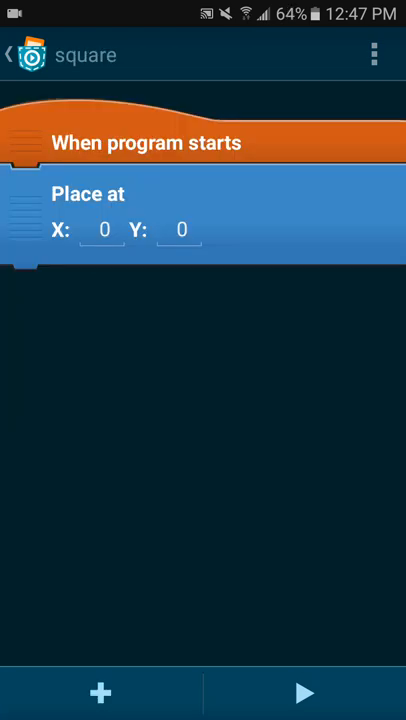
Add a Set variable brick assigning sqre random(50, 100), followed by a Broadcast brick.
left_click(100, 693)
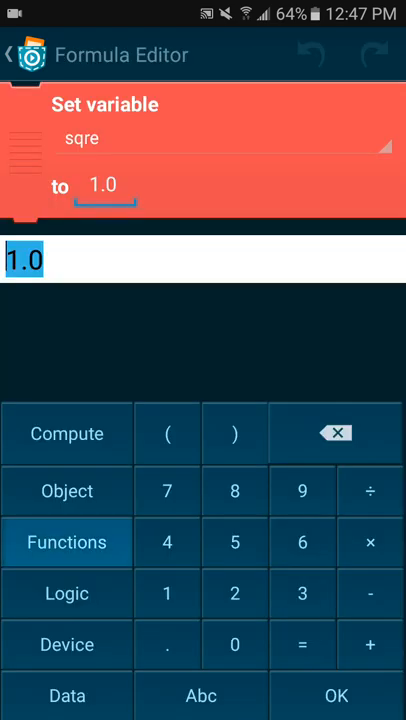
left_click(66, 542)
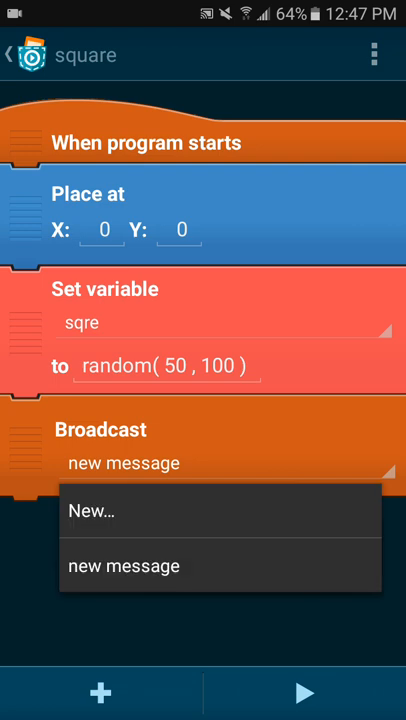
Create the new broadcast message 'randm' and add a When you receive randm script.
left_click(90, 510)
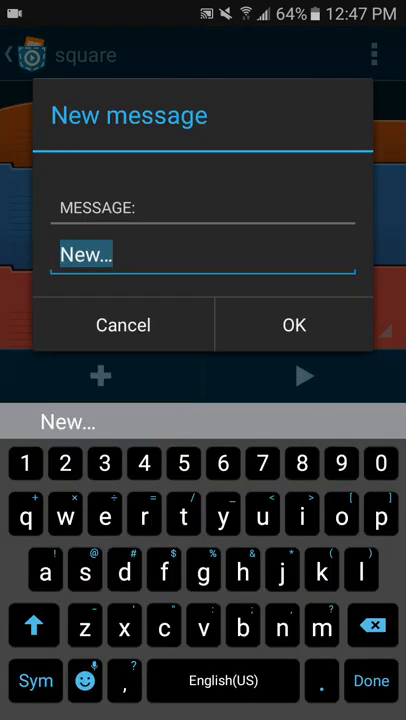
type("ra")
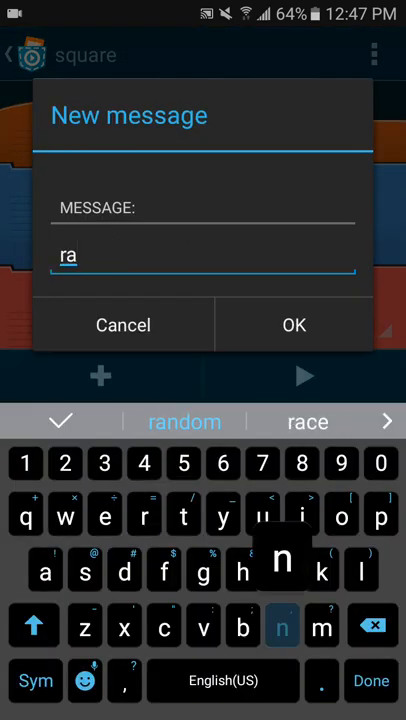
type("nf")
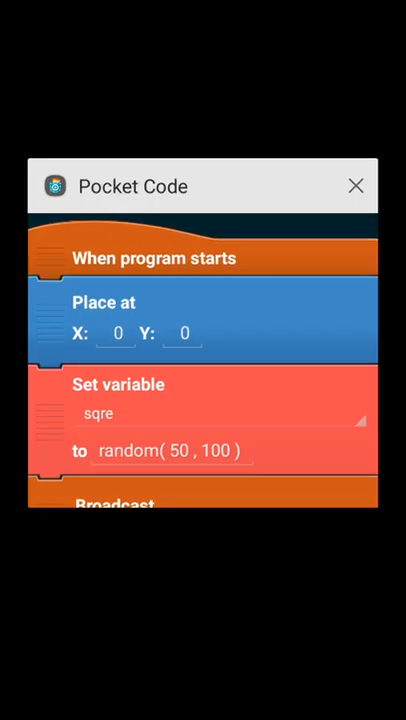
left_click(355, 185)
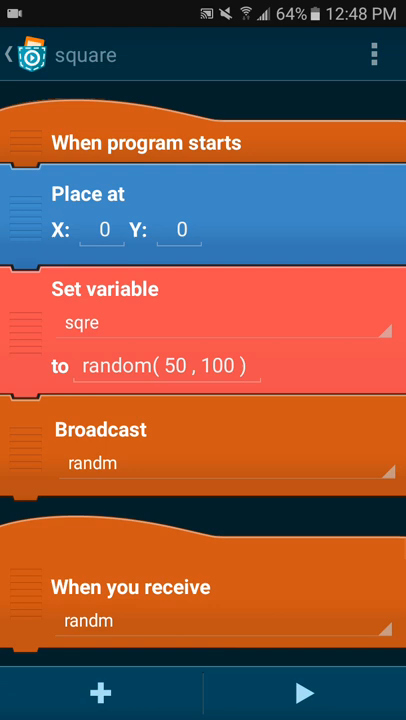
Add Set size to sqre to the receiver and wrap Set variable and Broadcast in Forever.
left_click(100, 690)
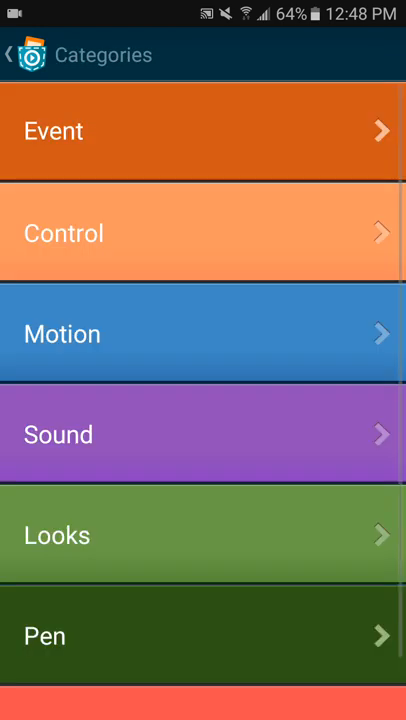
left_click(57, 535)
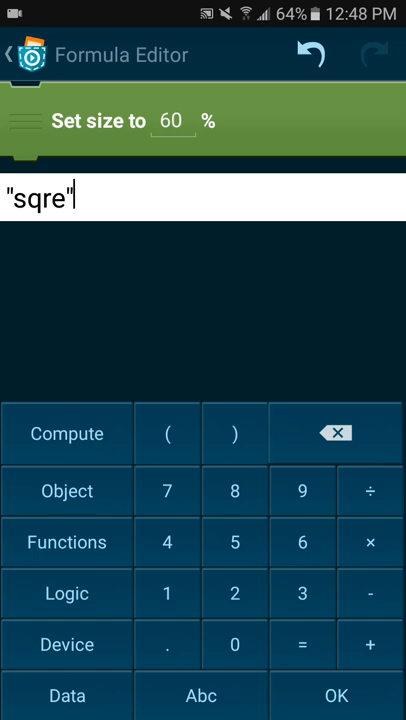
left_click(335, 695)
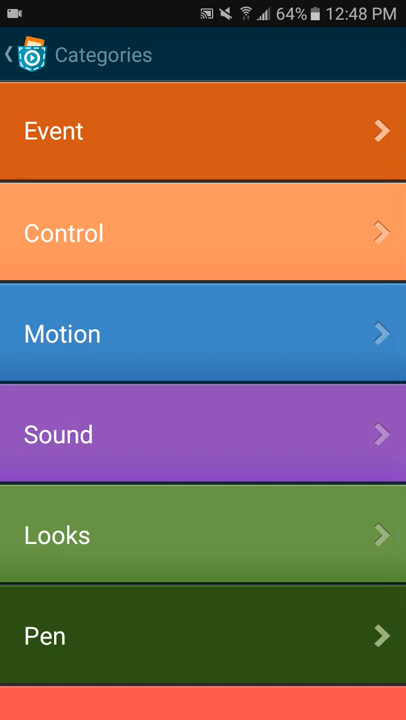
left_click(203, 131)
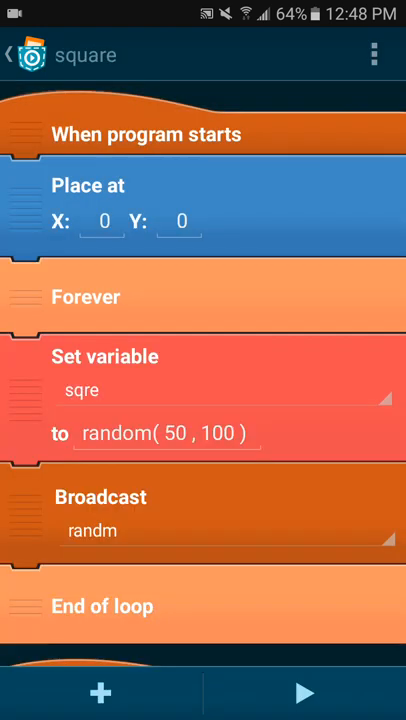
Scroll down the script and select Delete brick on the extra brick.
scroll("down", 3)
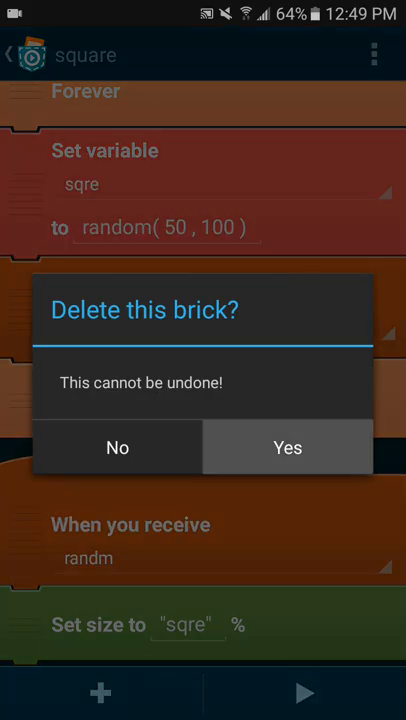
Confirm deleting the extra brick, then add Set brightness to sqre to the receiver.
left_click(287, 447)
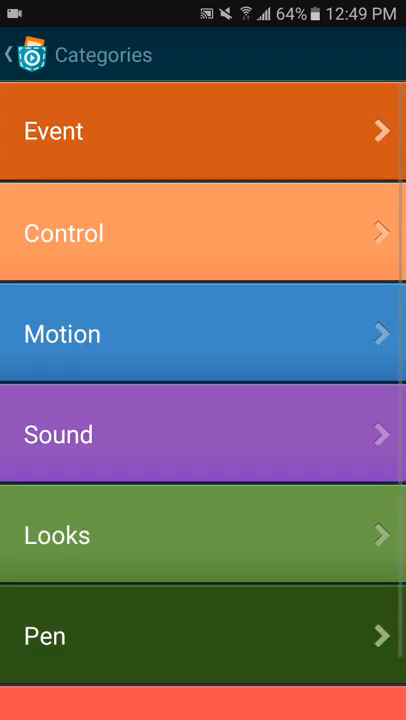
left_click(57, 535)
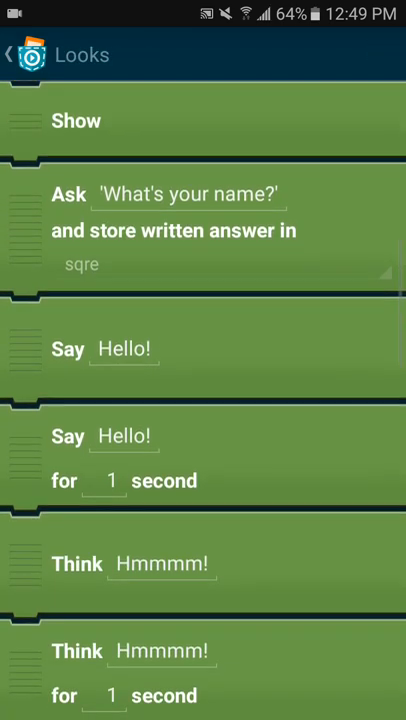
scroll("down", 3)
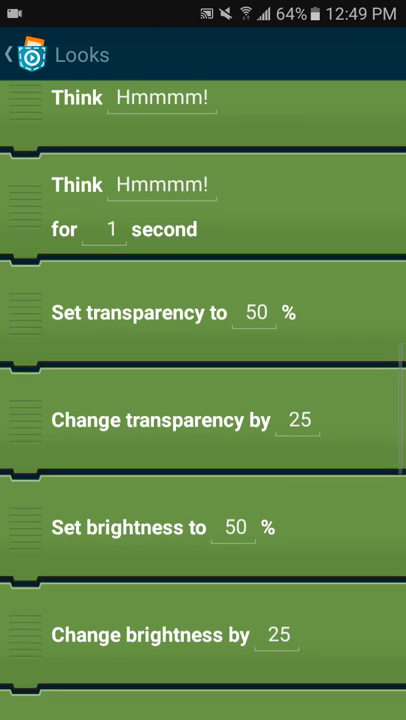
scroll("down", 3)
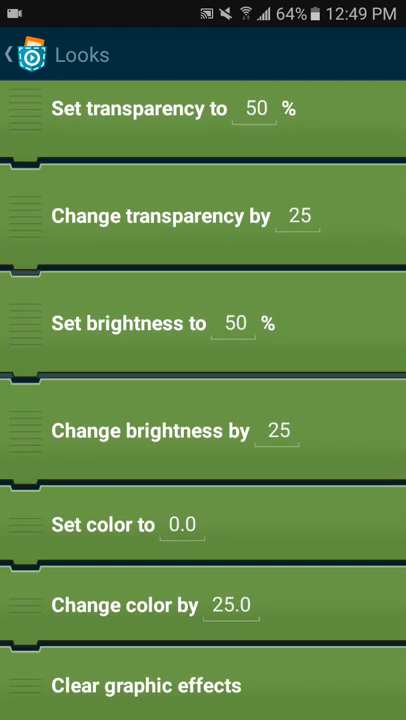
left_click(12, 51)
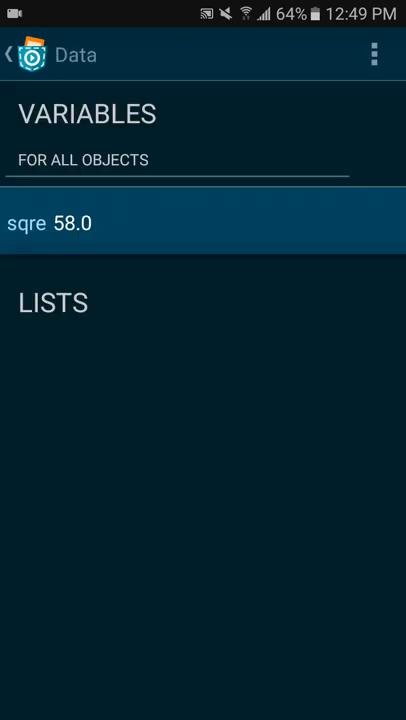
left_click(12, 52)
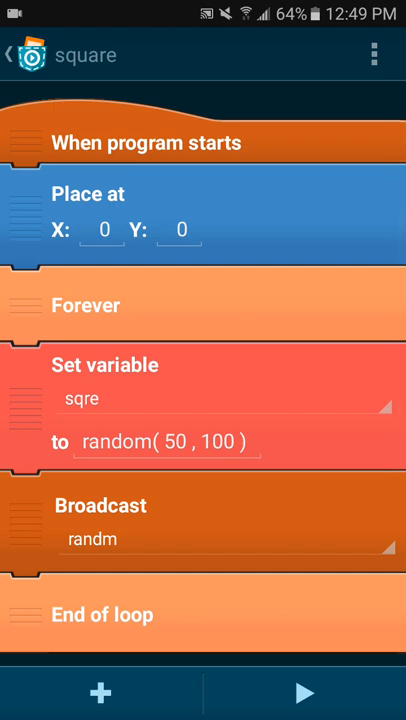
Change the Set variable formula from random(50,100) to random(5,300).
scroll("down", 3)
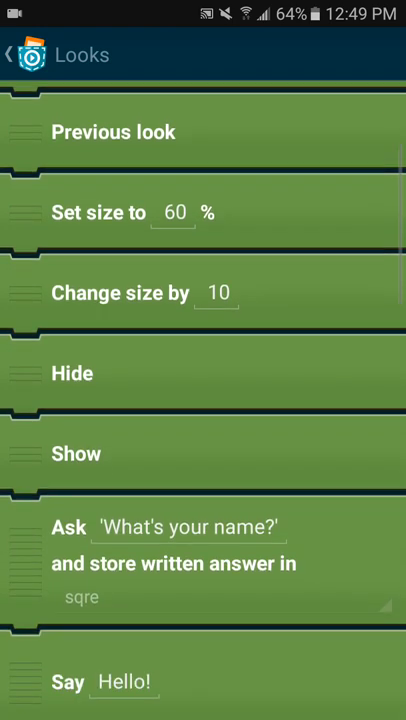
scroll("down", 3)
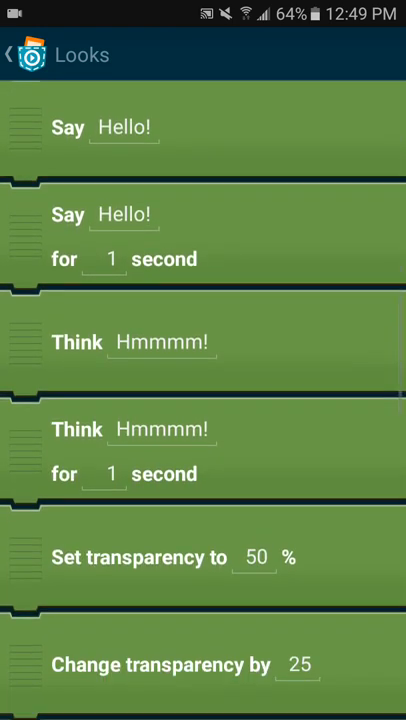
scroll("down", 3)
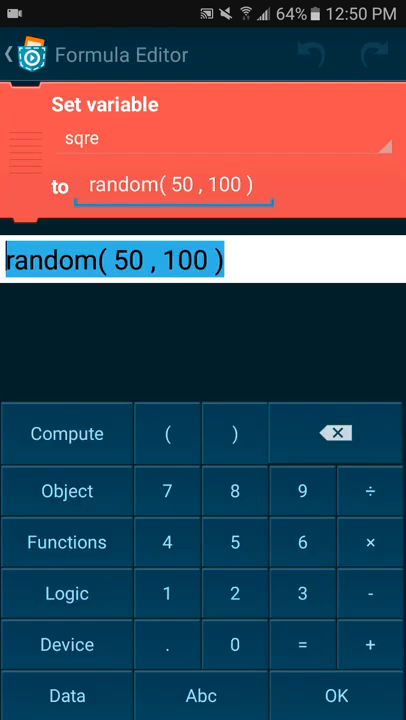
left_click(335, 433)
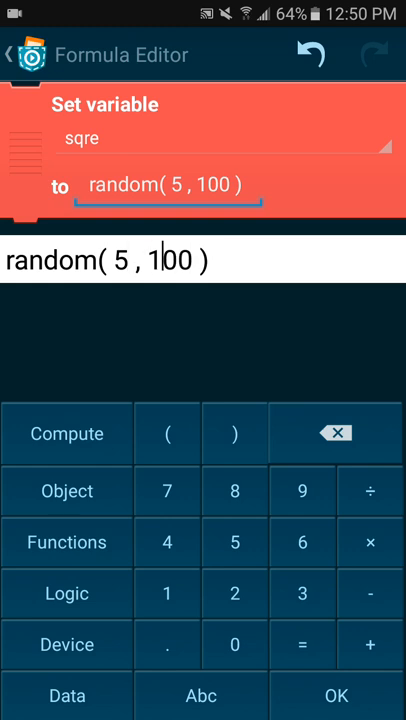
left_click(335, 433)
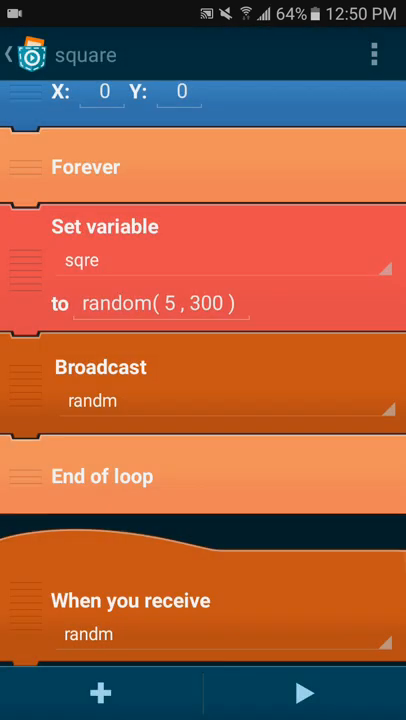
Browse the Looks bricks, then exit Pocket Code to the home screen.
left_click(100, 691)
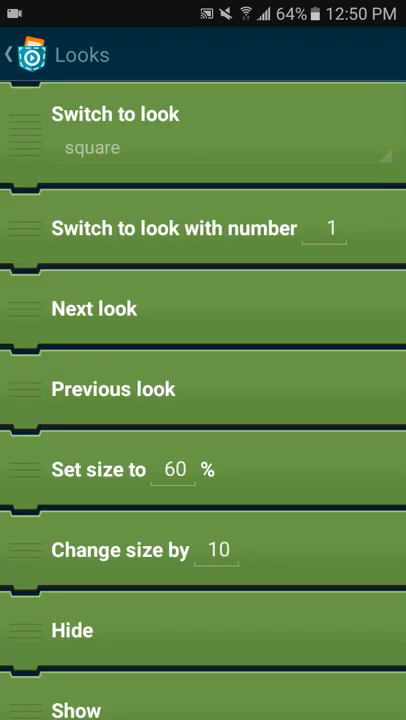
scroll("down", 3)
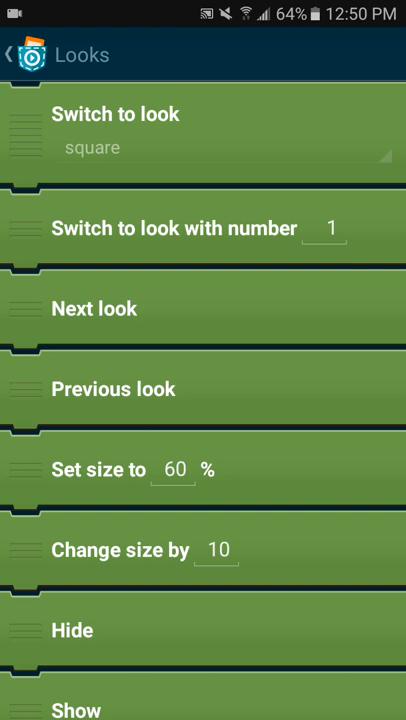
left_click(13, 50)
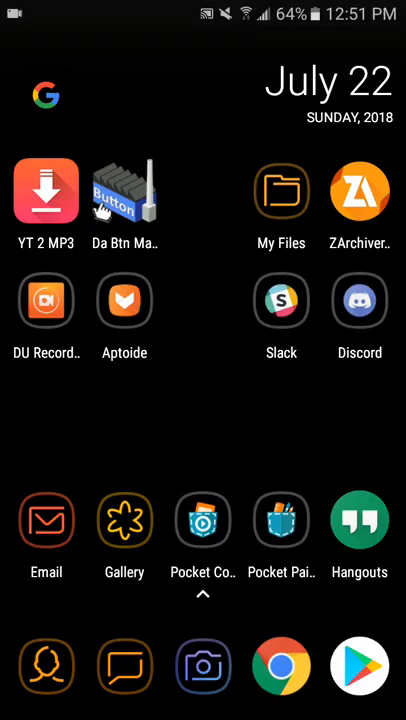
Launch Discord and scroll the Pocket Code English server's channel list from #global-chat.
left_click(359, 301)
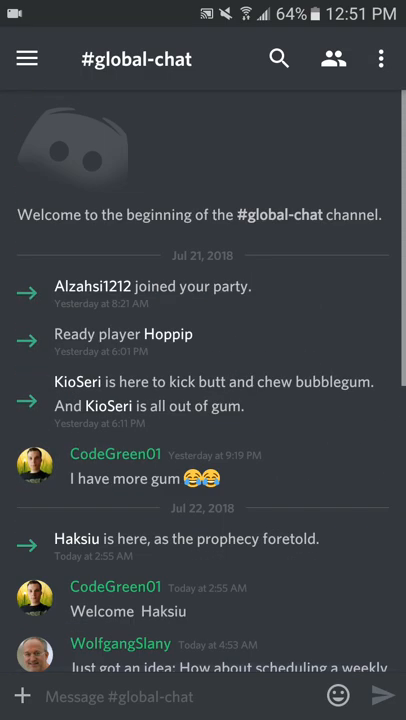
left_click(26, 57)
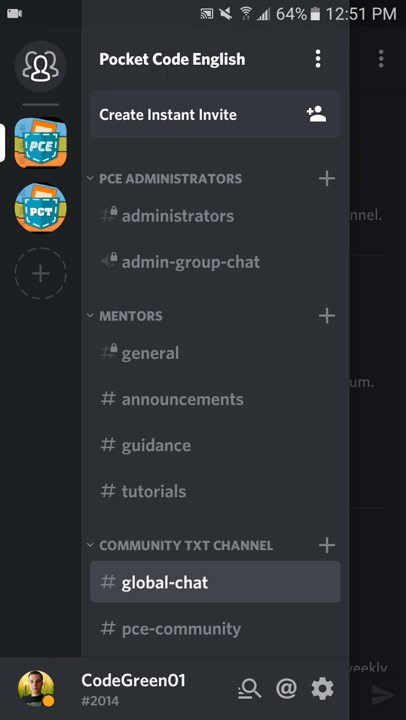
scroll("down", 3)
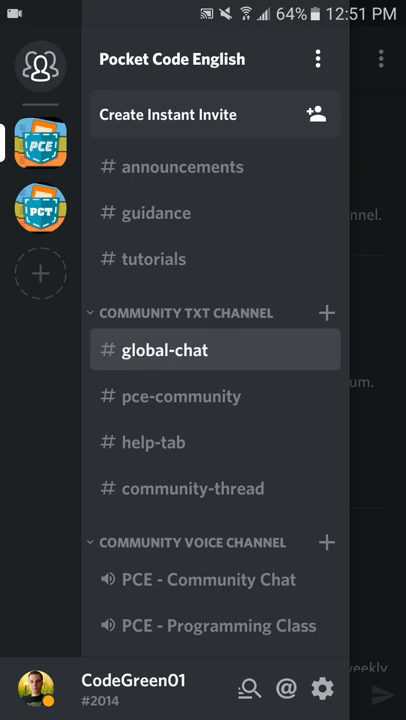